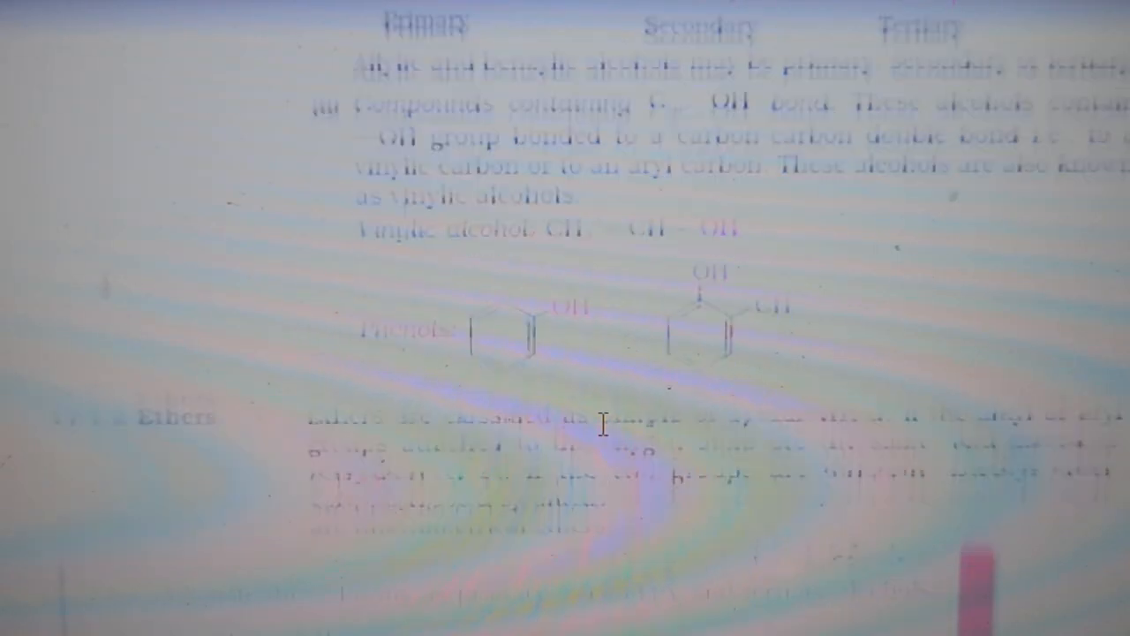
scroll("down", 3)
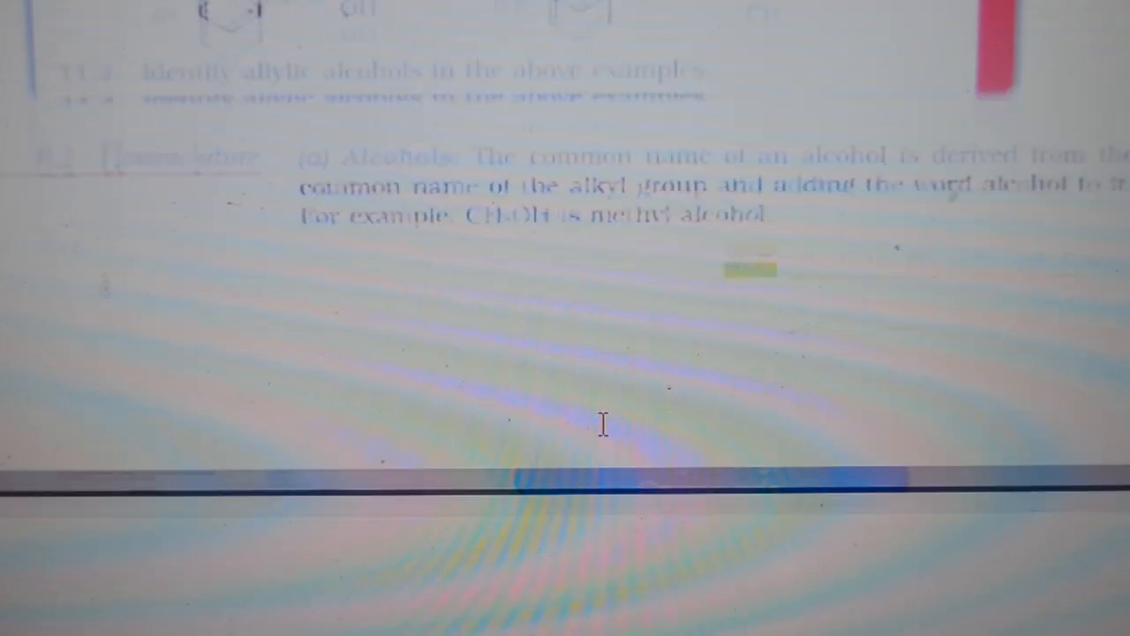
scroll("down", 3)
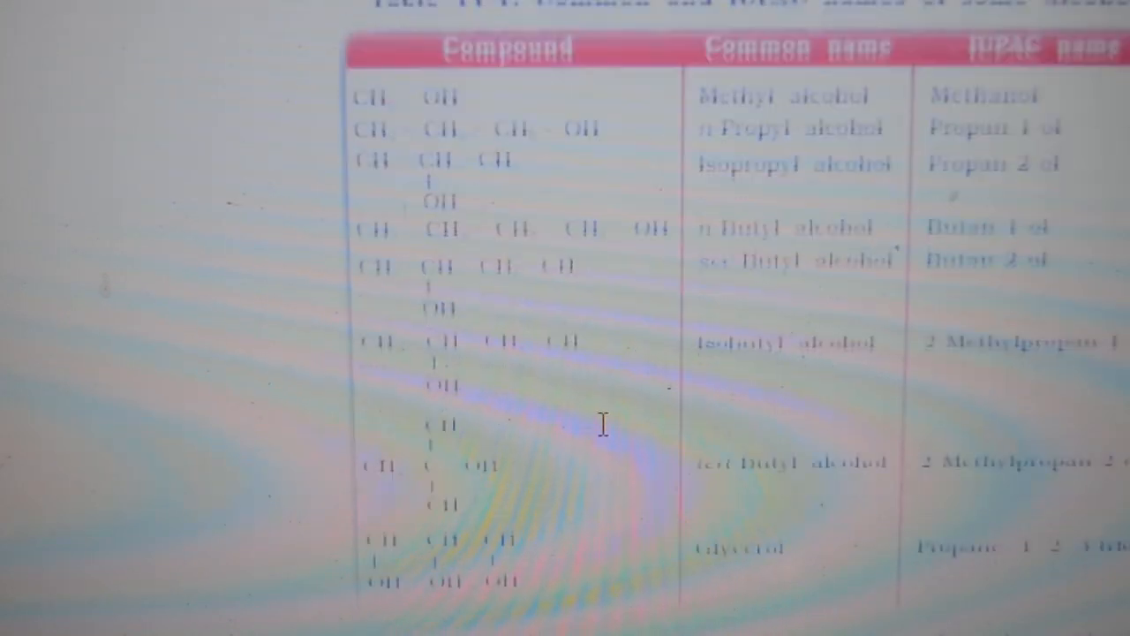